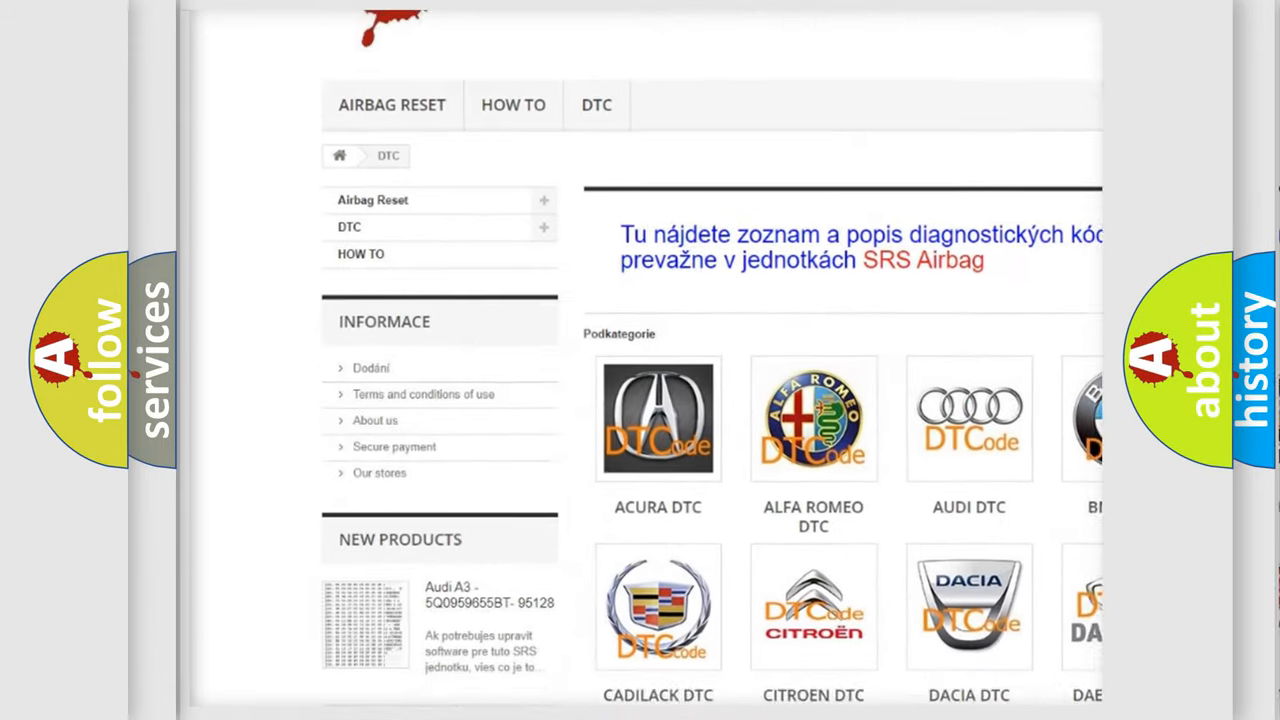
scroll("down", 3)
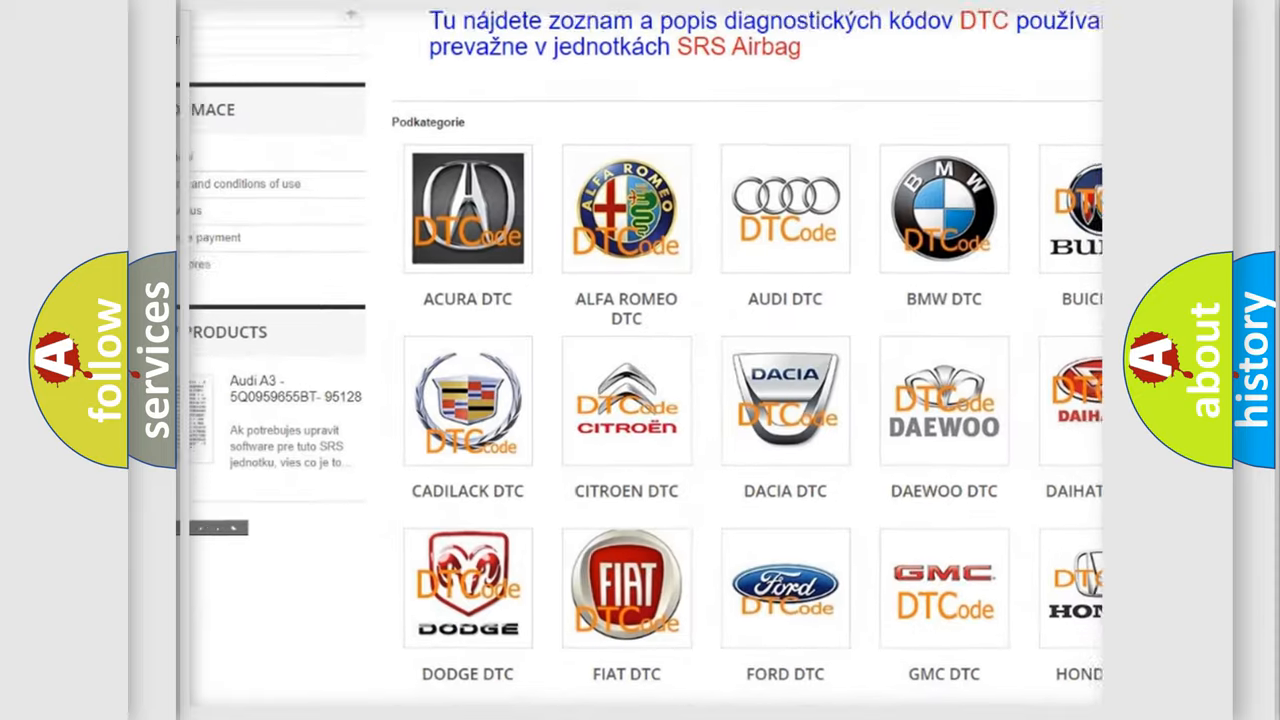
scroll("down", 3)
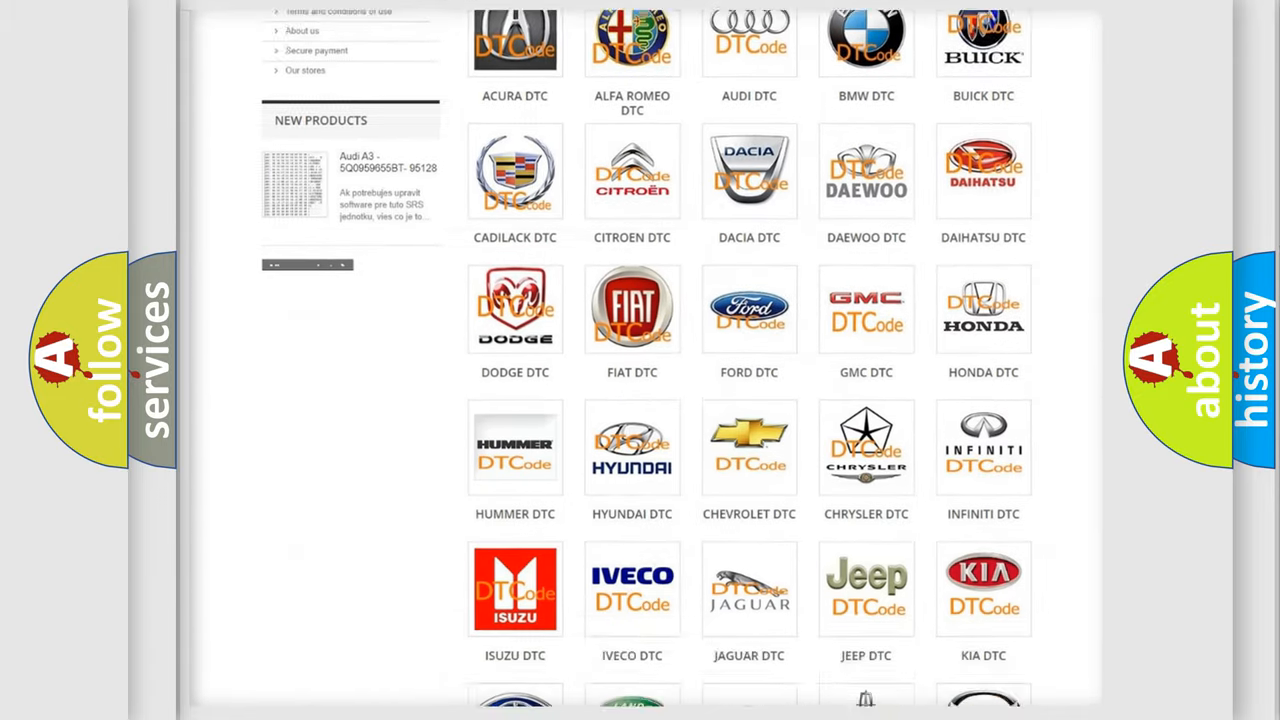
scroll("down", 3)
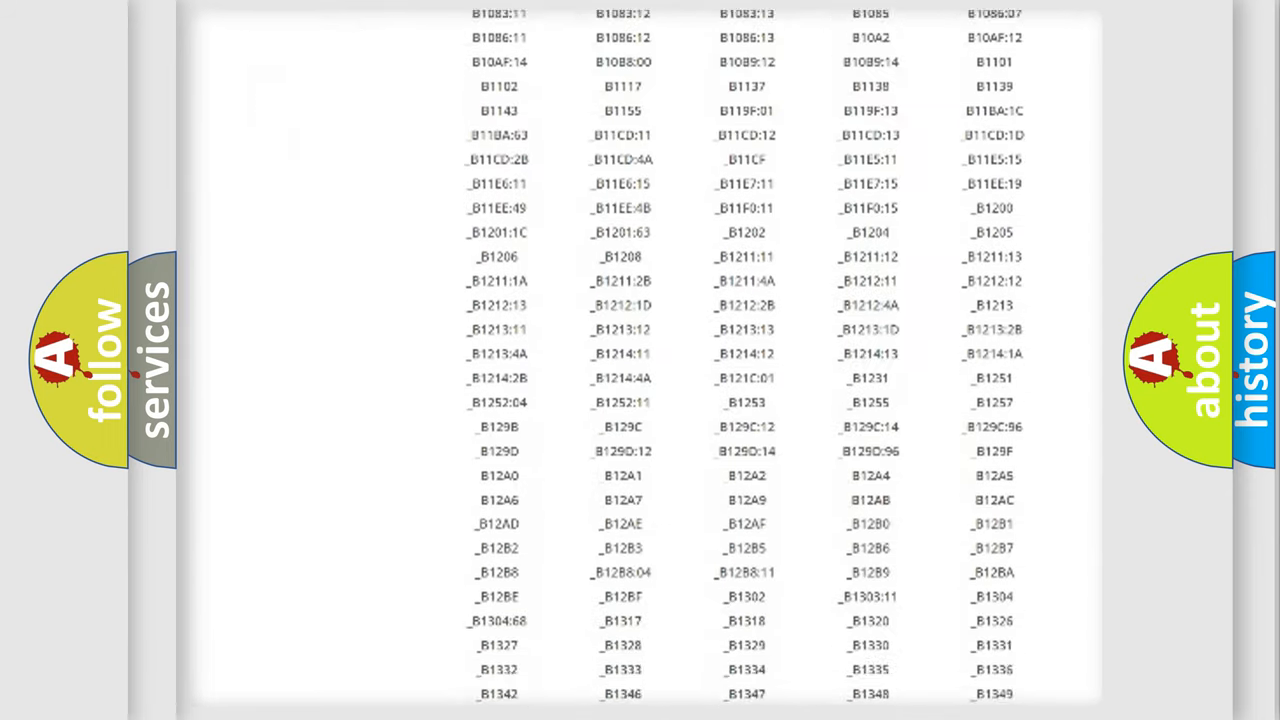
scroll("down", 3)
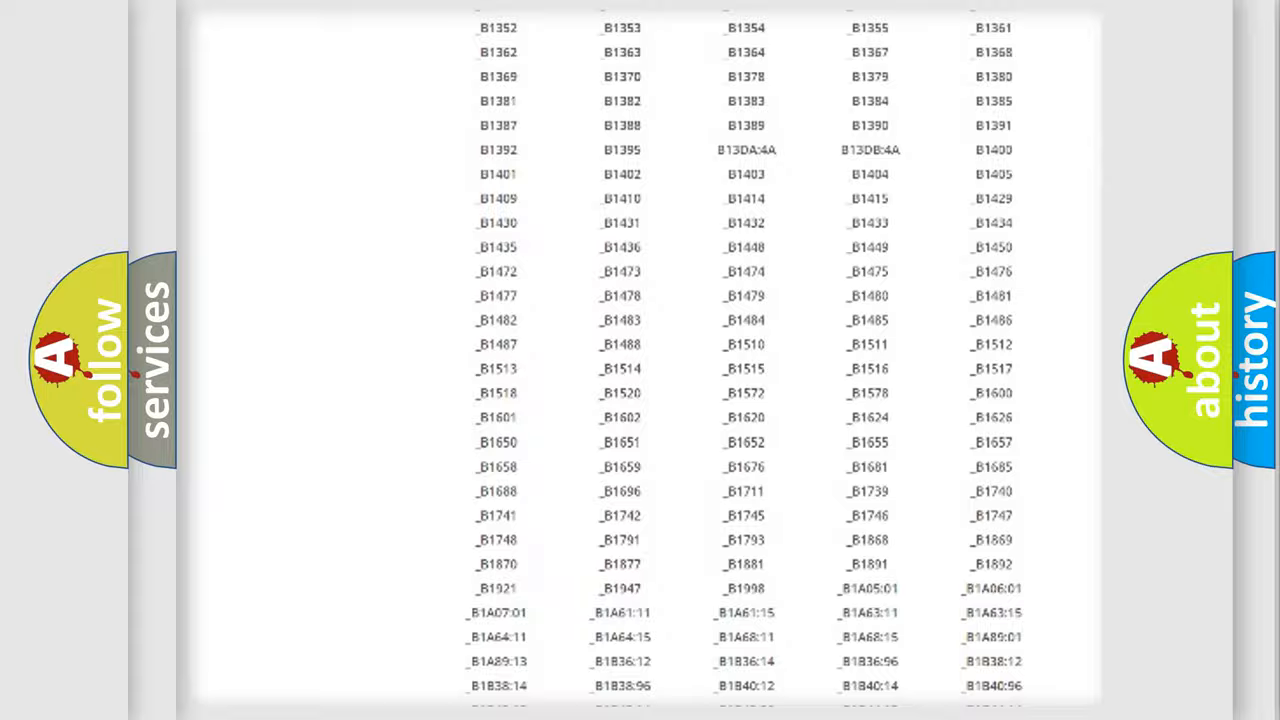